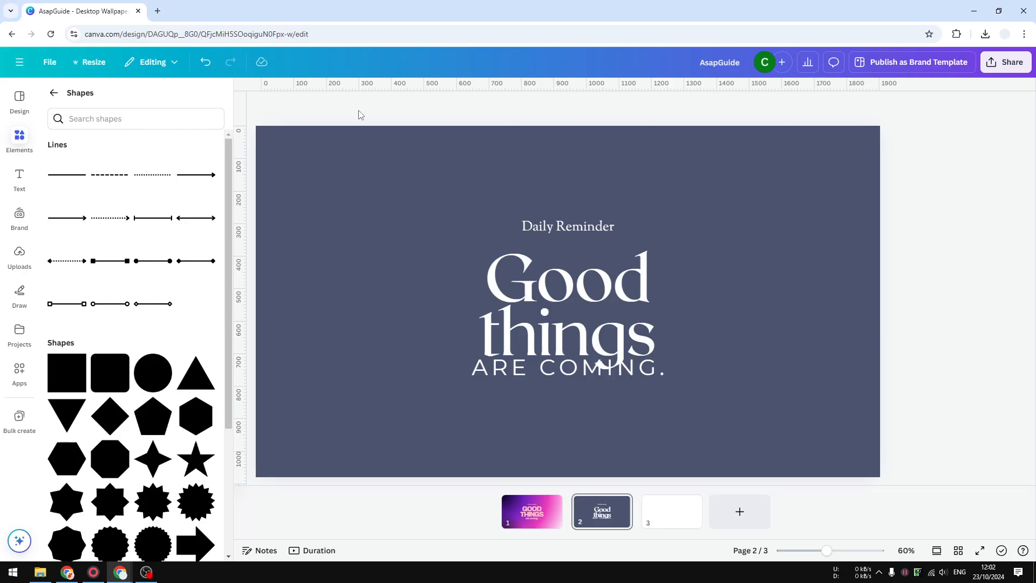
mouse_move(363, 192)
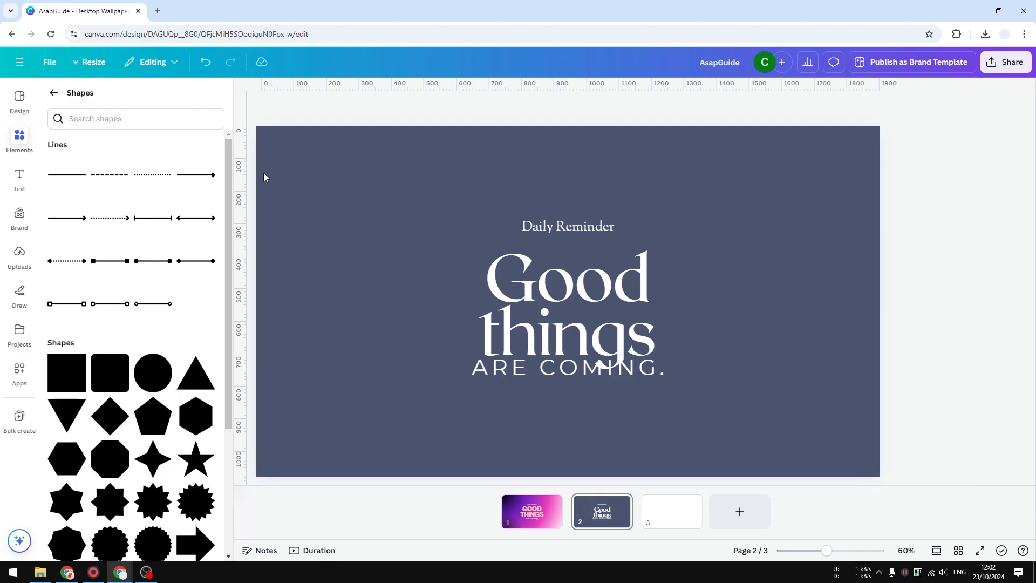
mouse_move(296, 222)
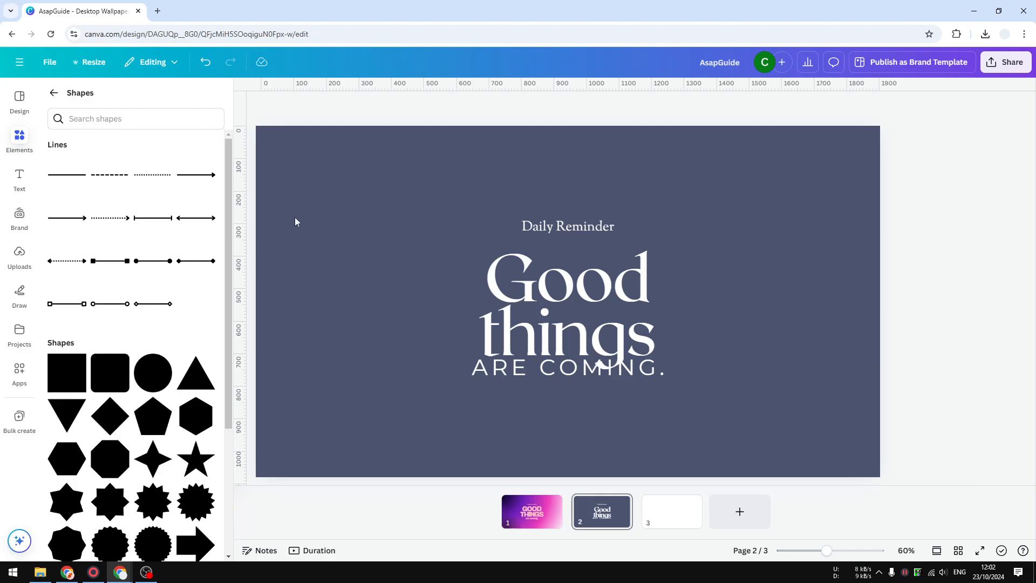
mouse_move(599, 221)
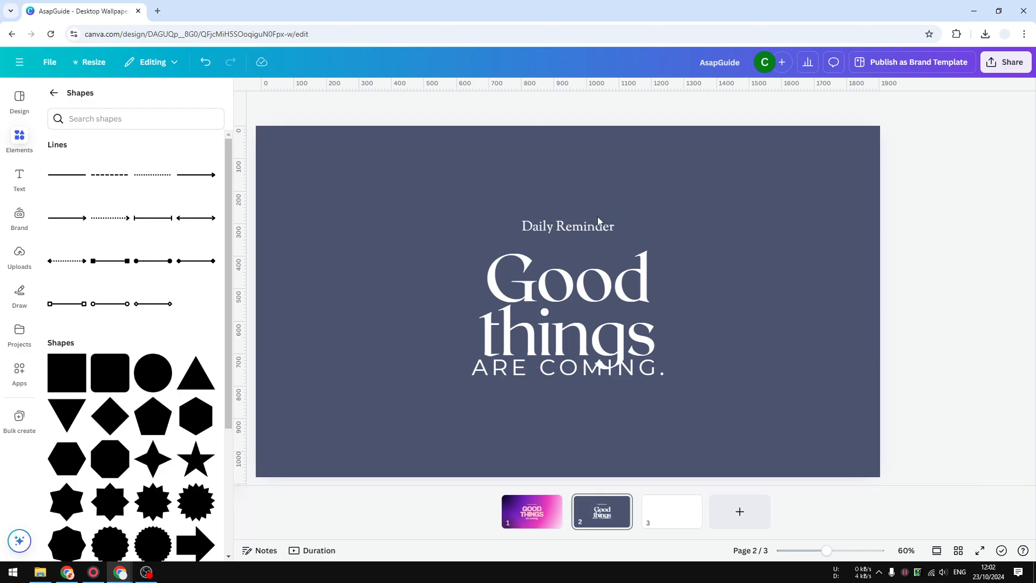
mouse_move(501, 203)
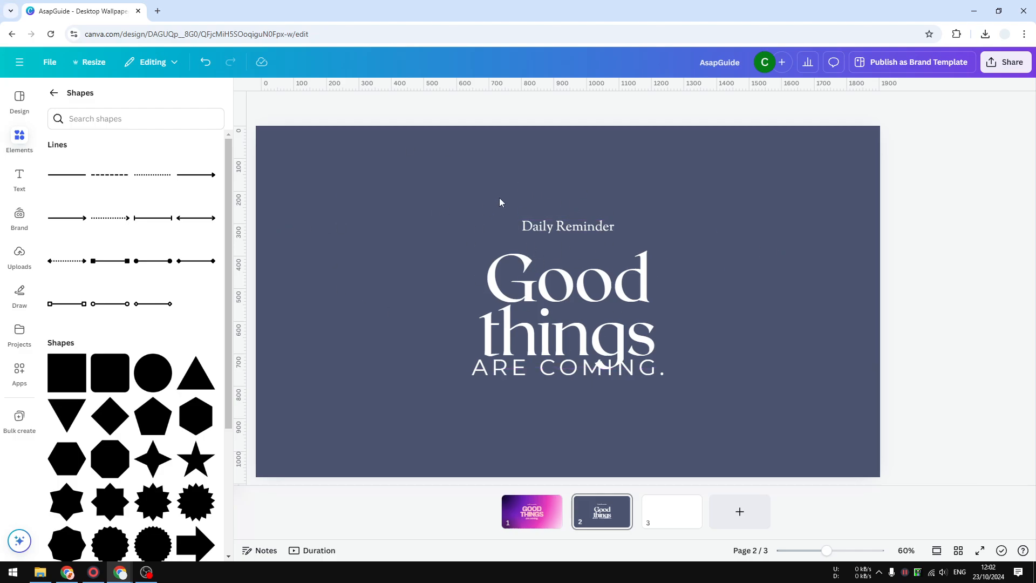
mouse_move(343, 168)
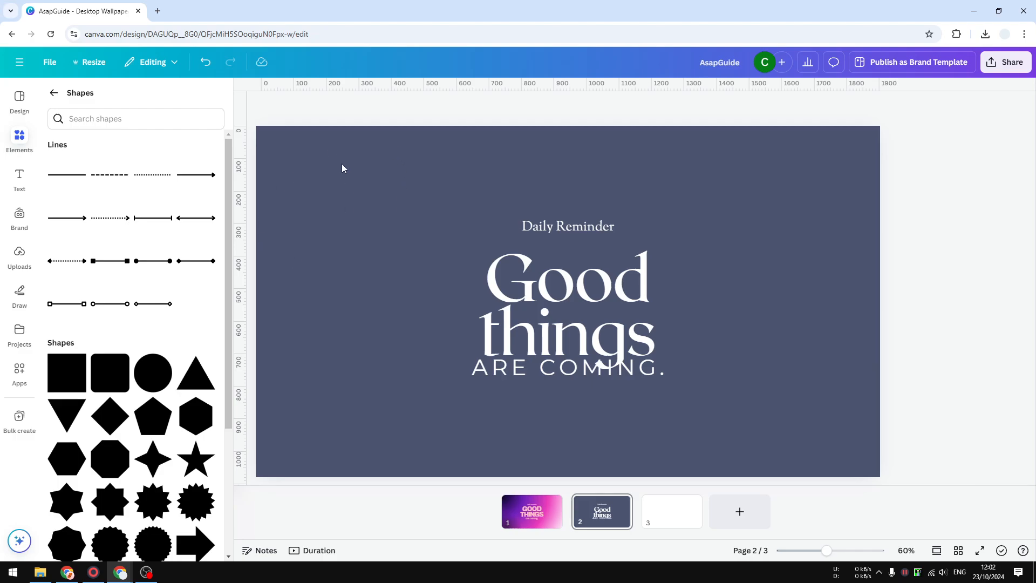
- Reach the editor settings via File > Settings to toggle Show rulers and guides
click(568, 304)
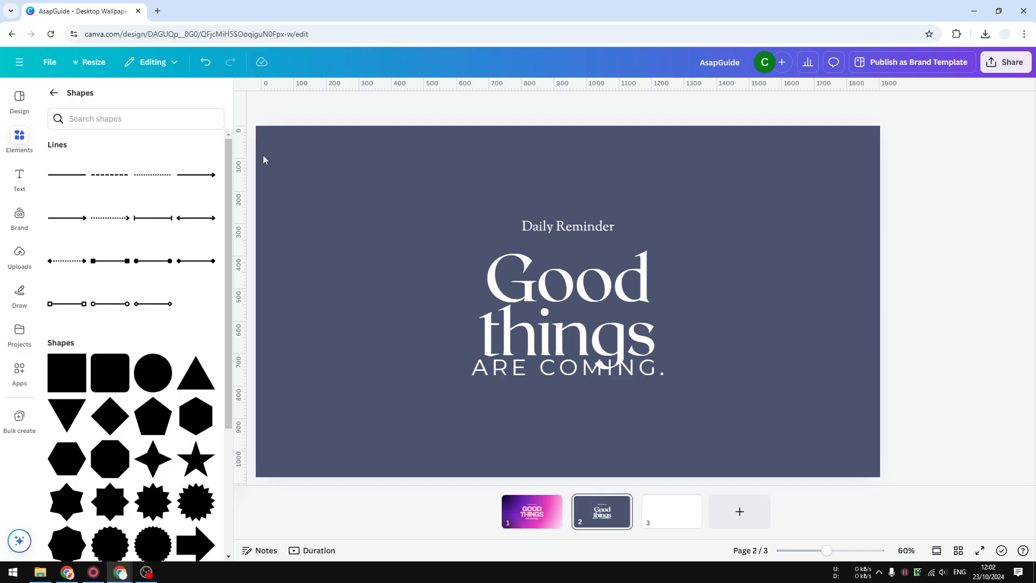
mouse_move(844, 458)
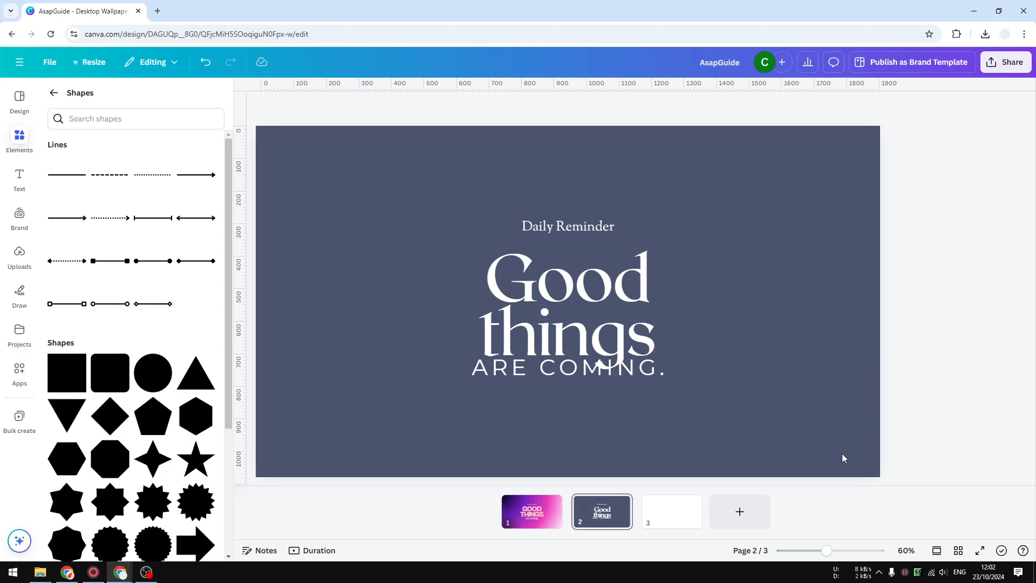
mouse_move(589, 137)
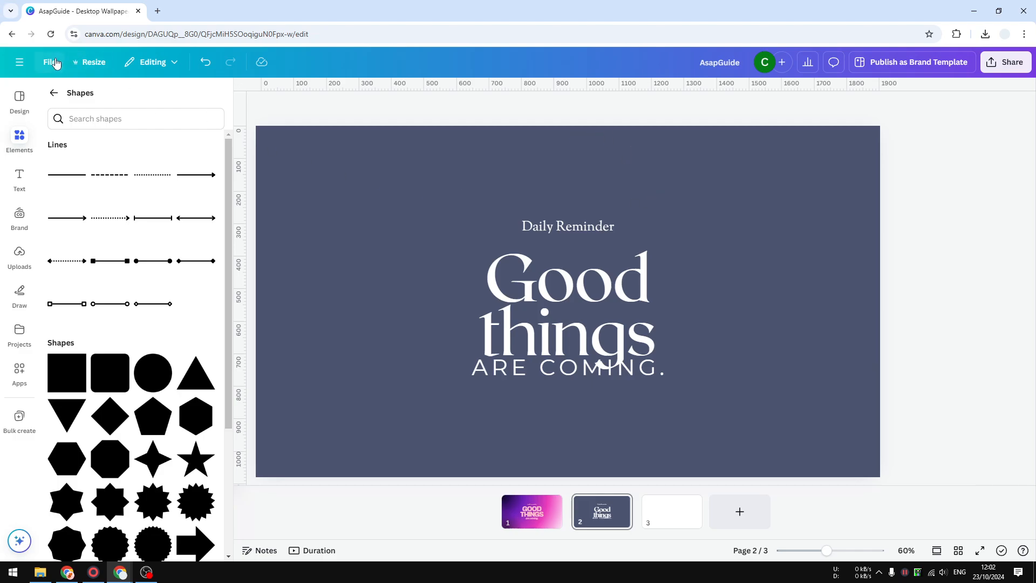
click(50, 61)
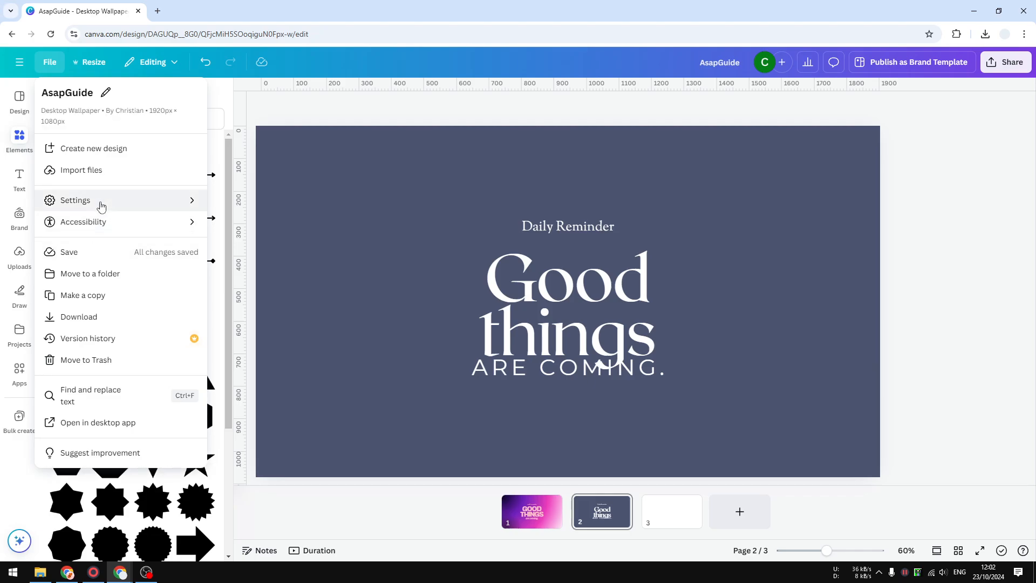
click(75, 201)
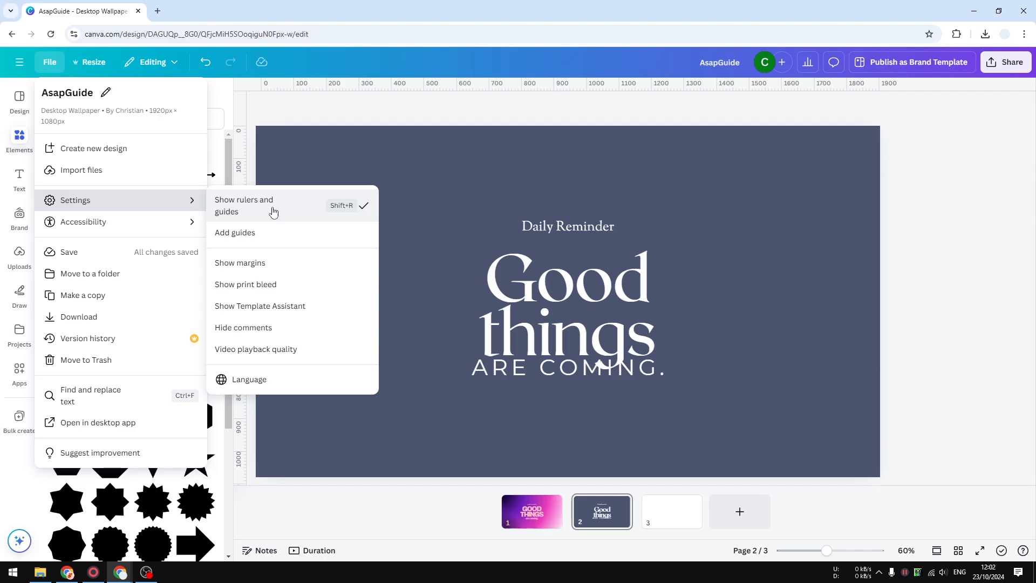
mouse_move(300, 207)
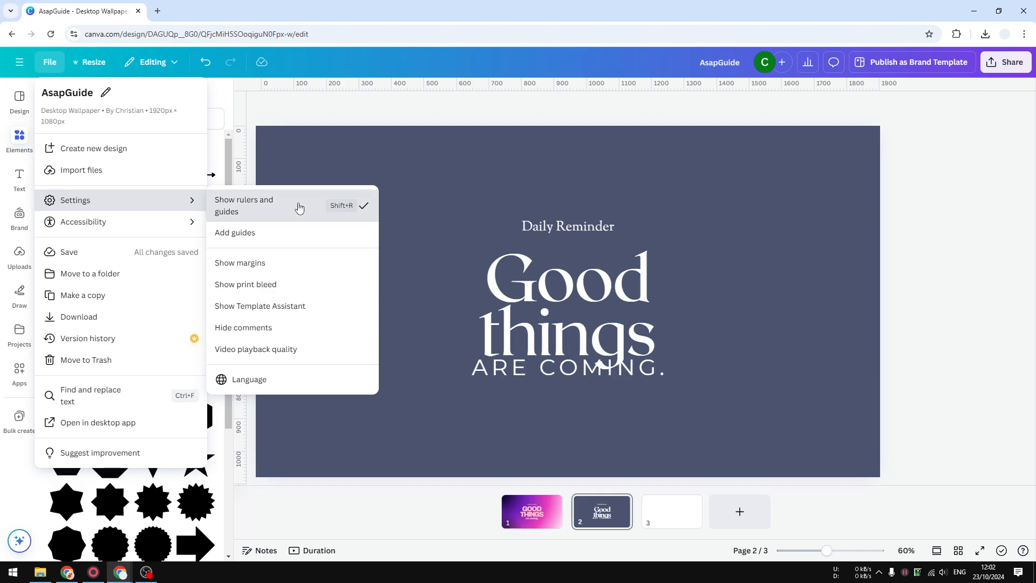
mouse_move(350, 213)
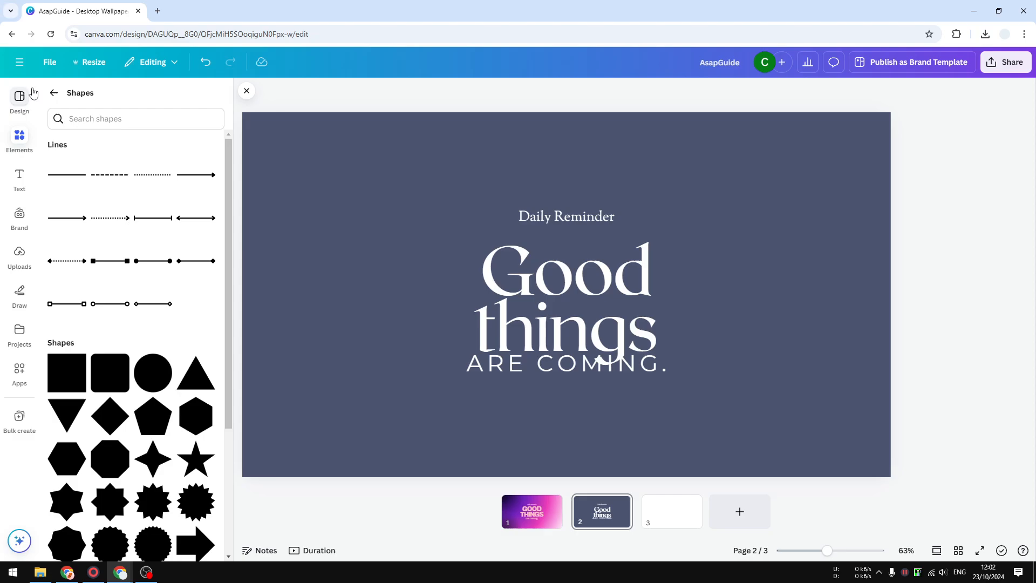
click(50, 62)
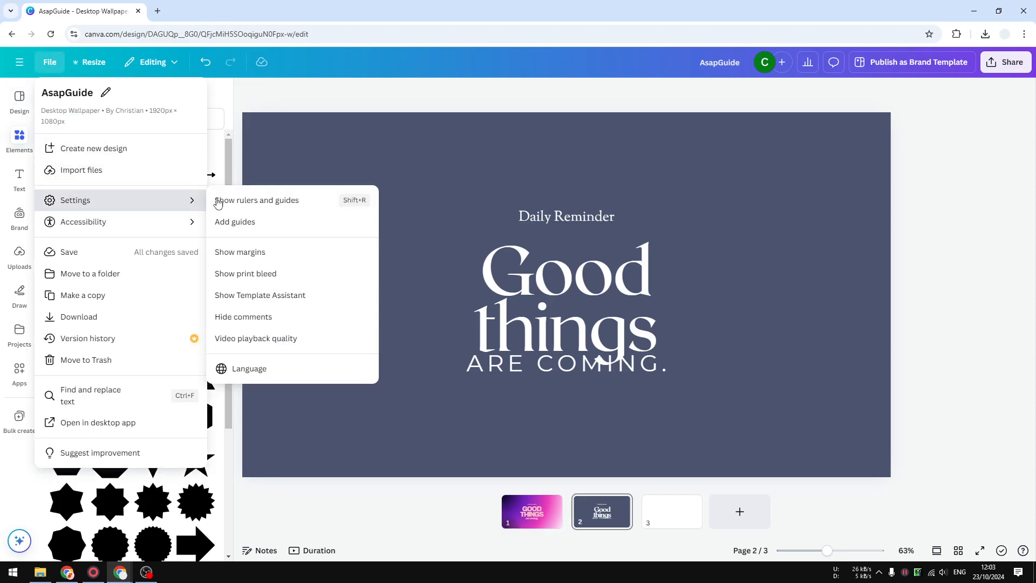
click(257, 201)
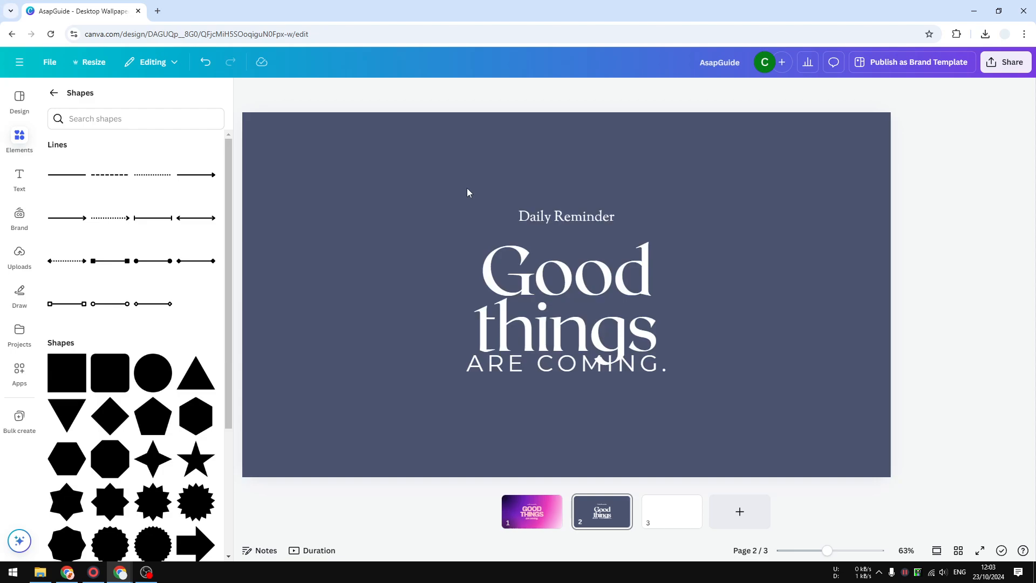
mouse_move(298, 138)
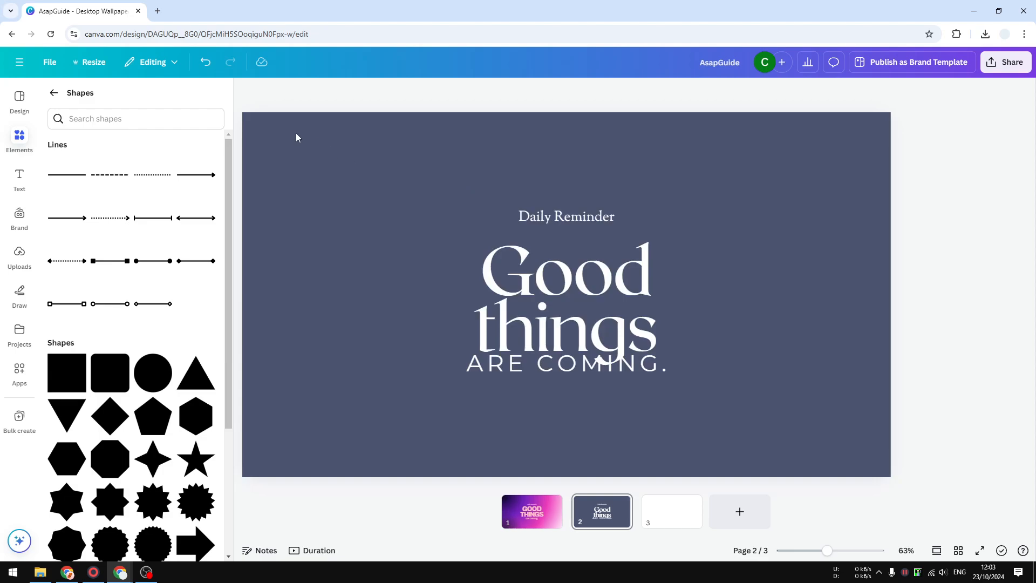